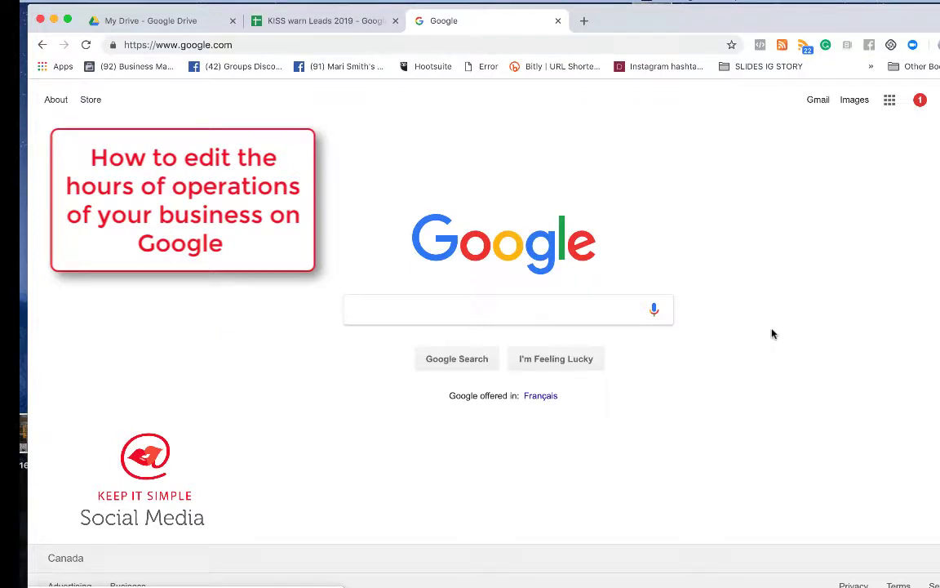
pyautogui.moveTo(885, 252)
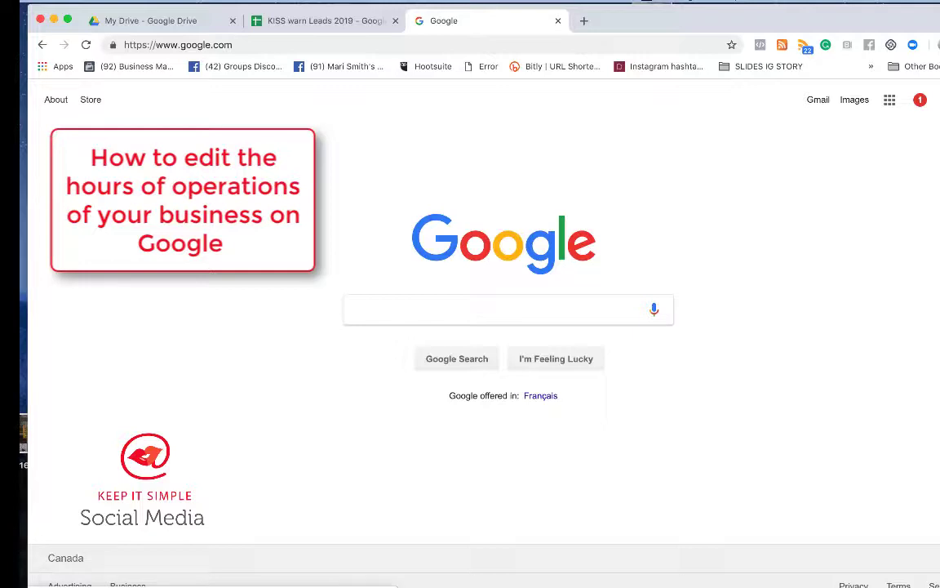
# Show the Google apps list on the Google homepage and bring My Business into view
pyautogui.click(890, 100)
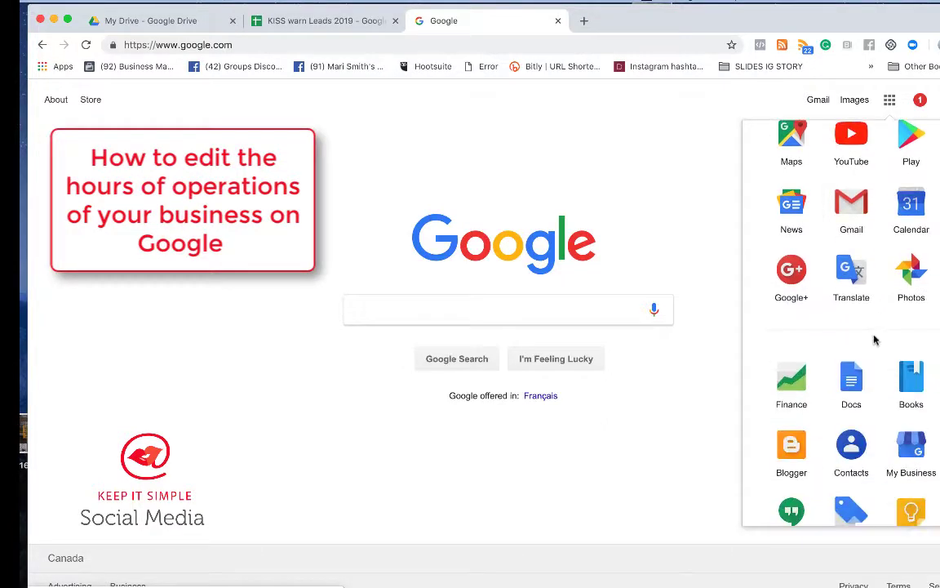
pyautogui.scroll(-3)
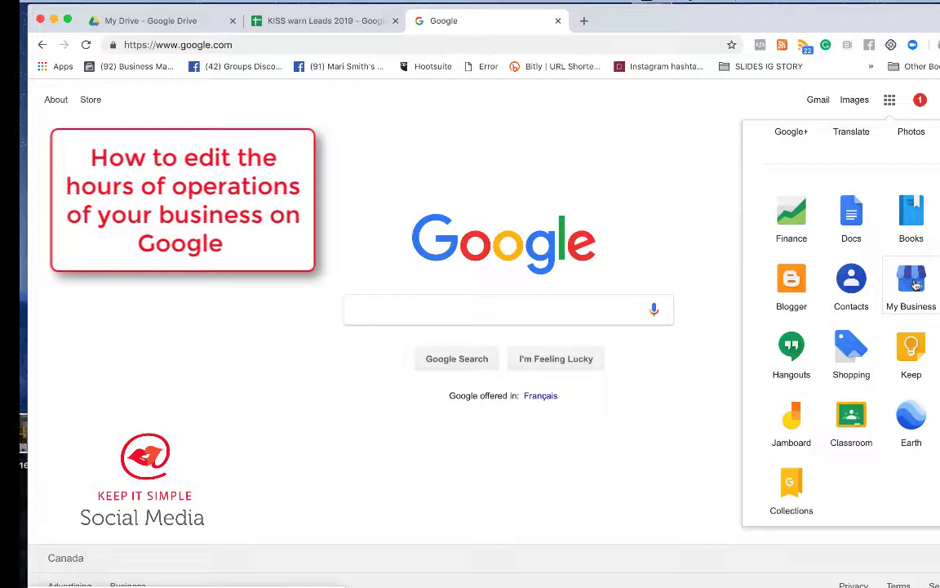
# Enter Google My Business and load the Race & Company LLP (Squamish) location dashboard
pyautogui.click(911, 286)
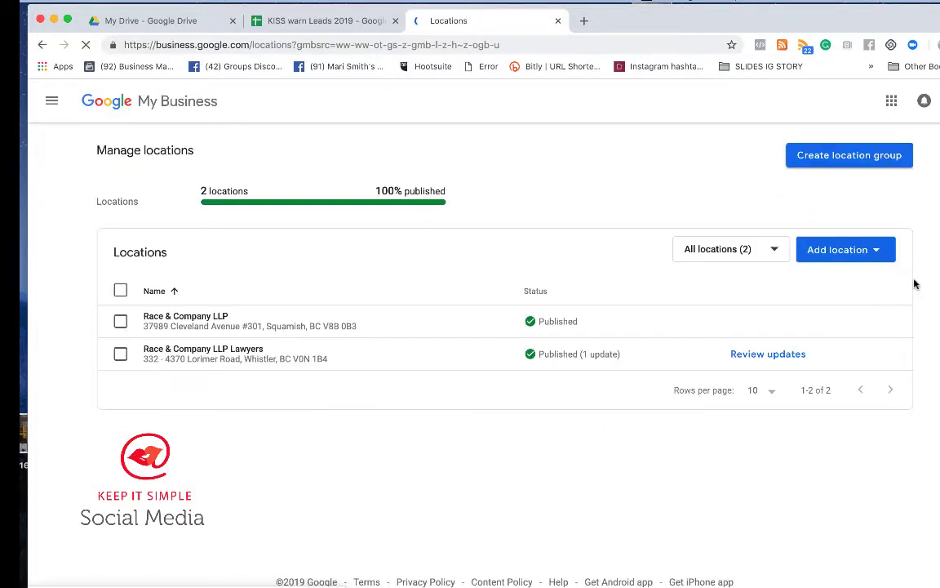
pyautogui.click(52, 101)
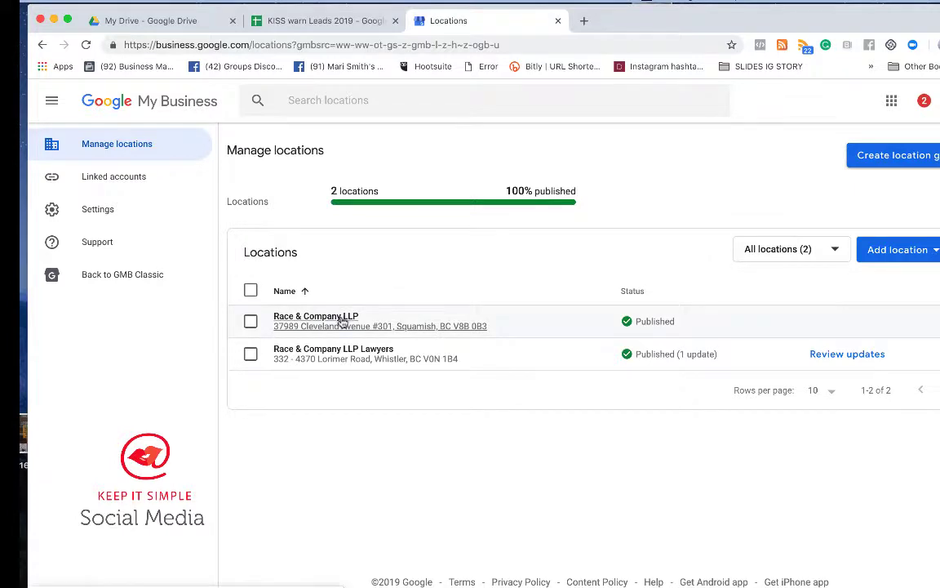
pyautogui.click(317, 317)
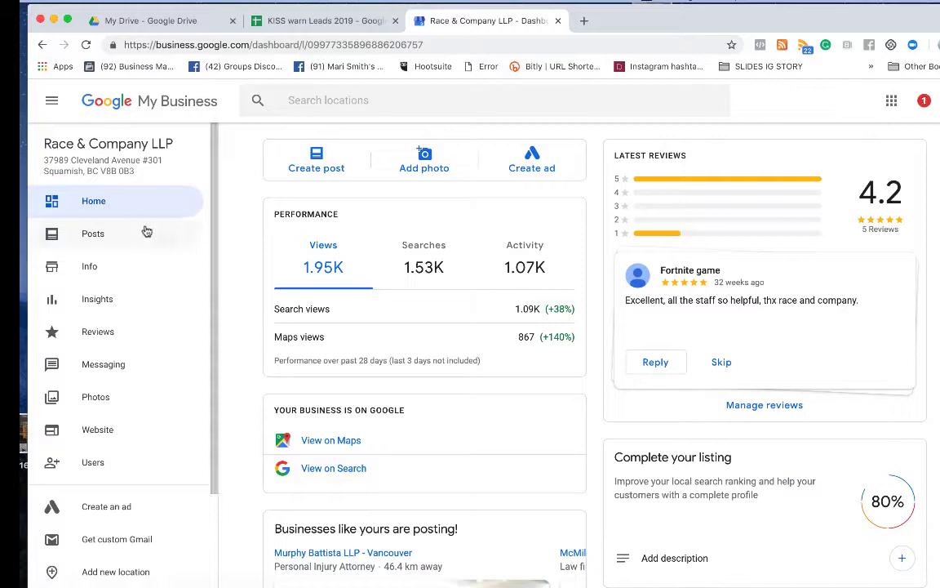
pyautogui.moveTo(88, 266)
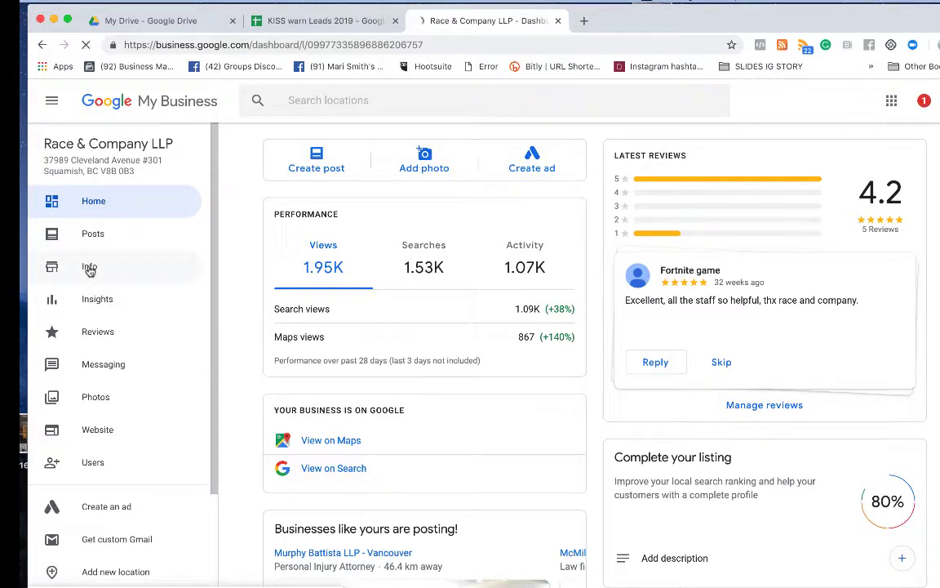
# Show the location's Info page with weekly opening hours and the Add special hours row visible
pyautogui.click(89, 266)
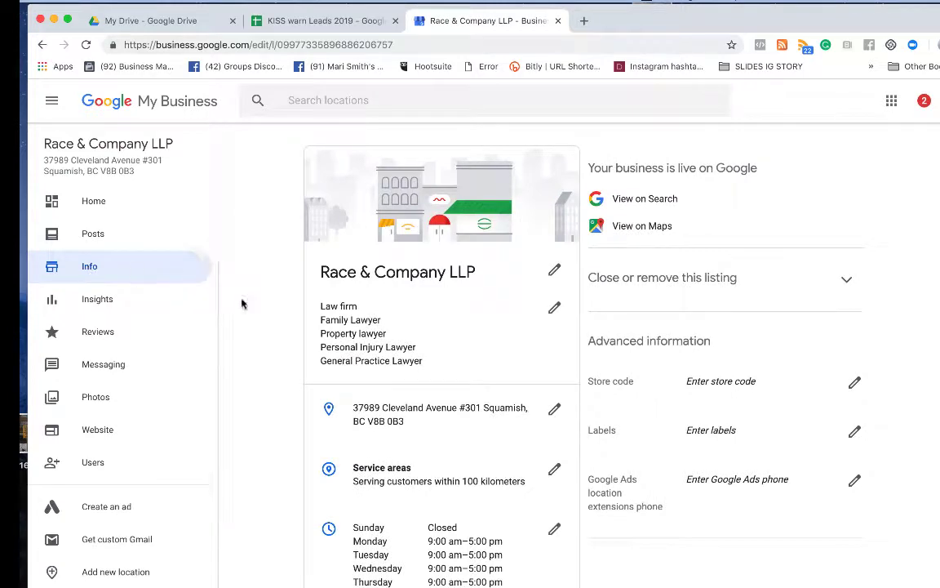
pyautogui.moveTo(503, 368)
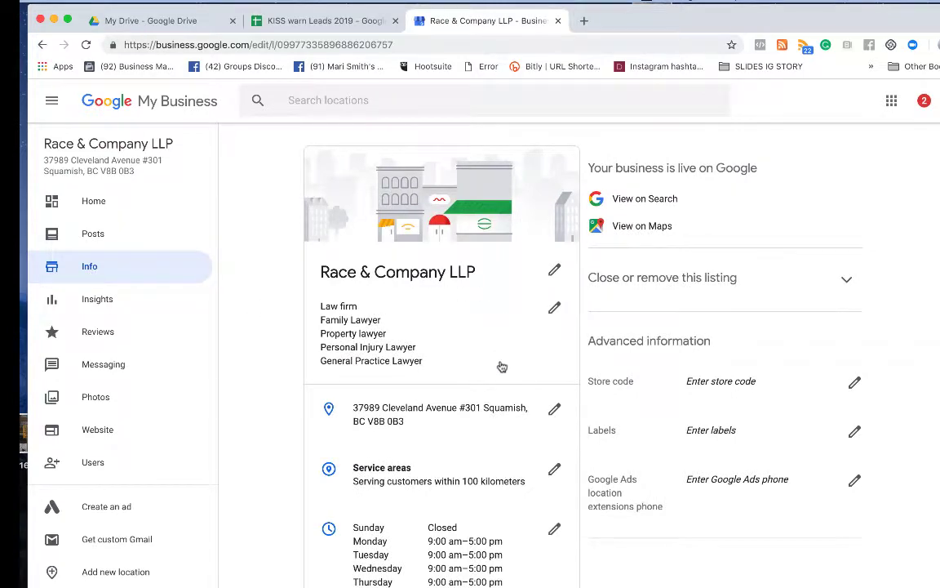
pyautogui.scroll(-3)
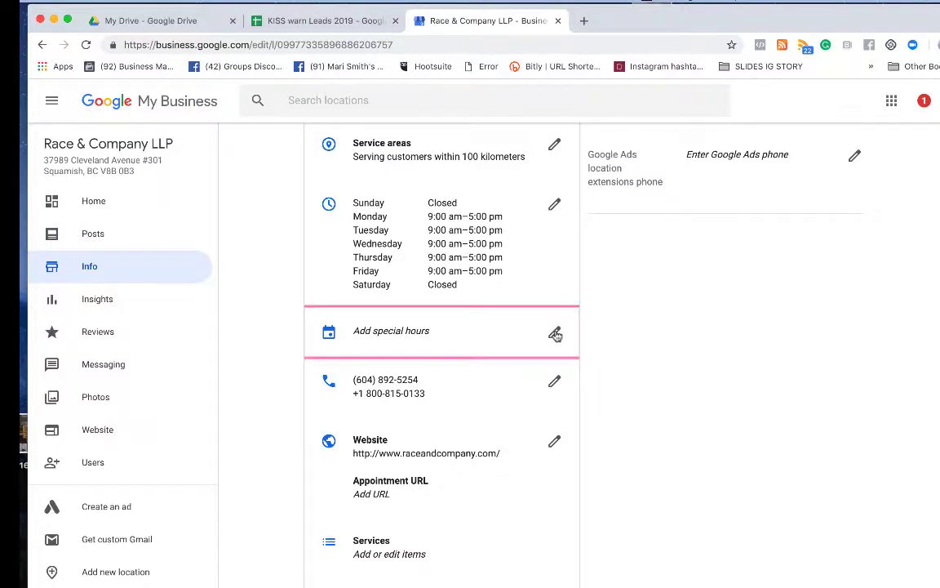
# Add special hours marking February 18, 2019 as Closed and apply them, shown as pending
pyautogui.click(555, 333)
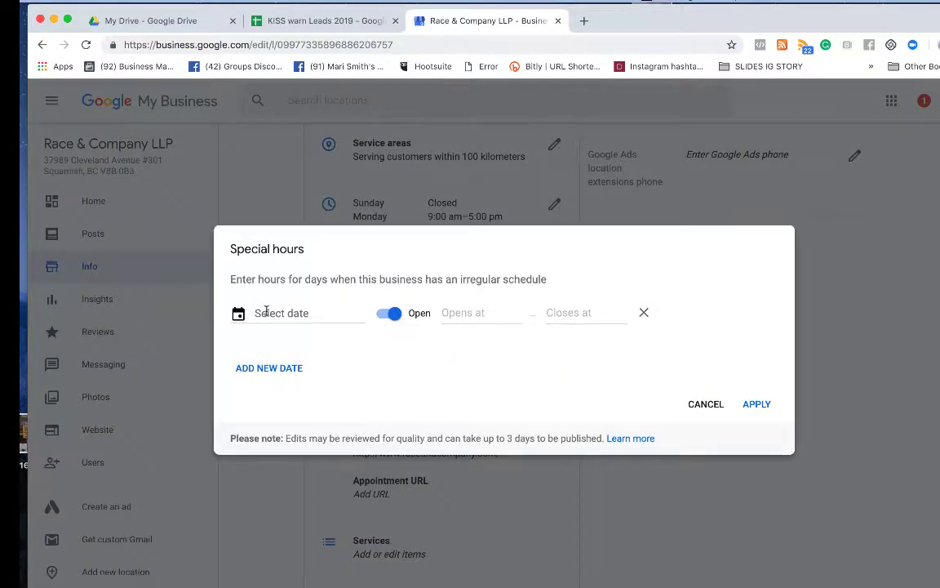
pyautogui.click(281, 314)
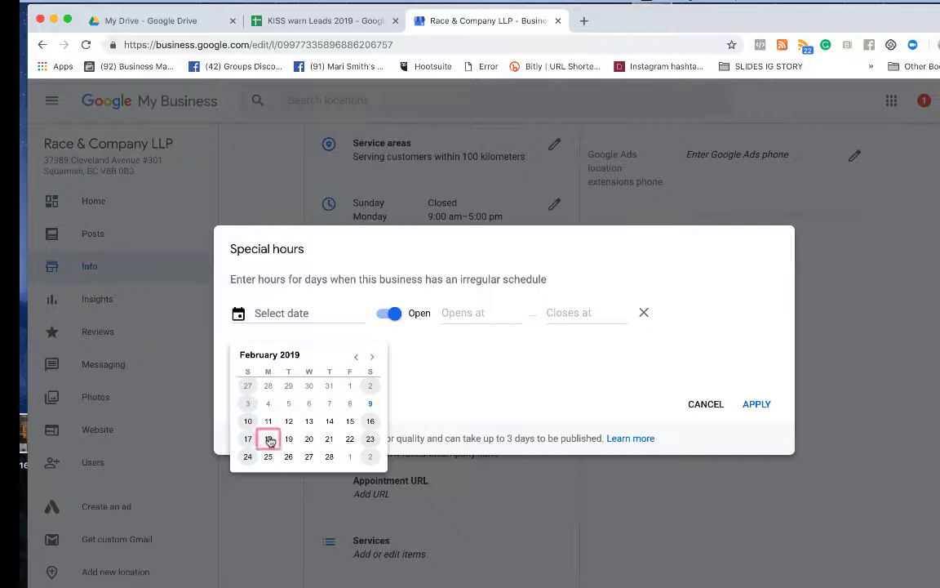
pyautogui.click(267, 438)
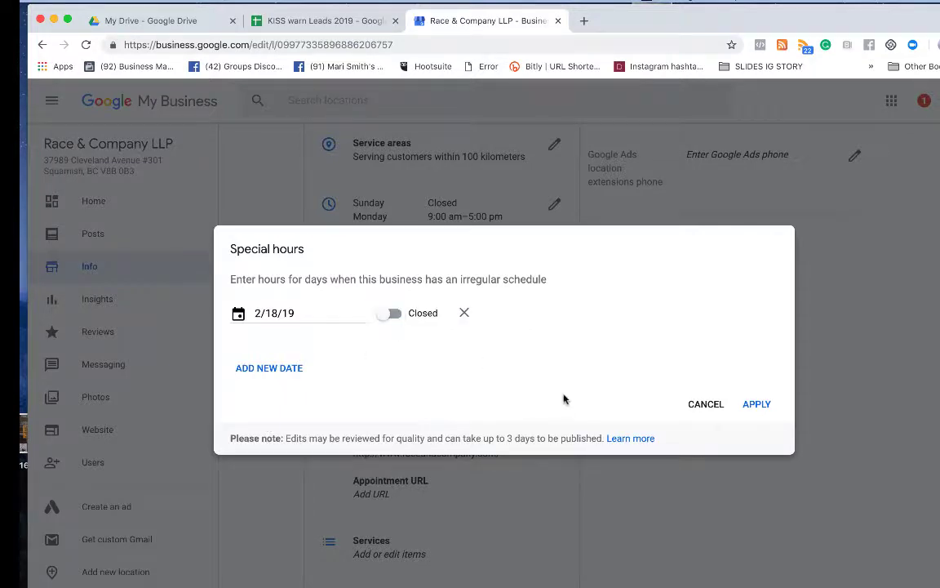
pyautogui.click(756, 403)
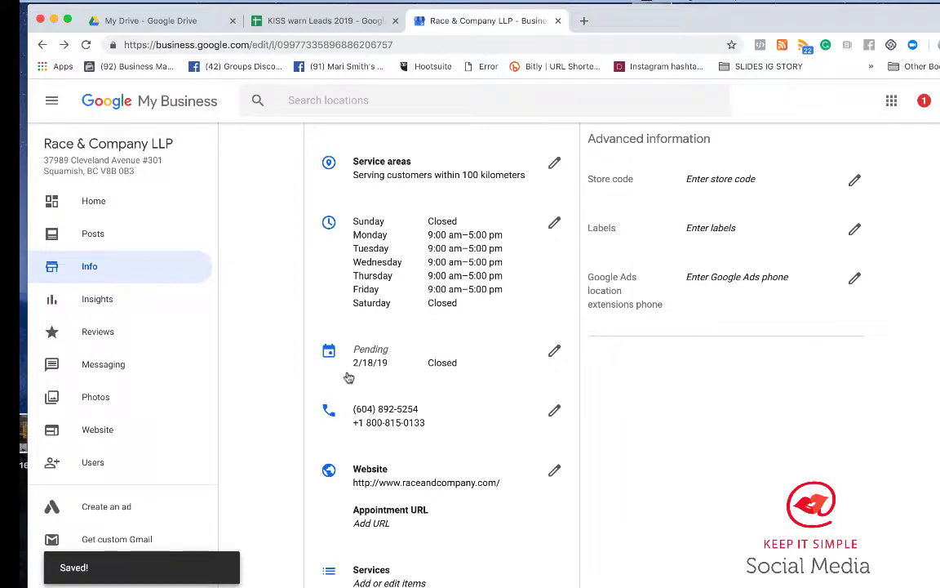
pyautogui.scroll(-3)
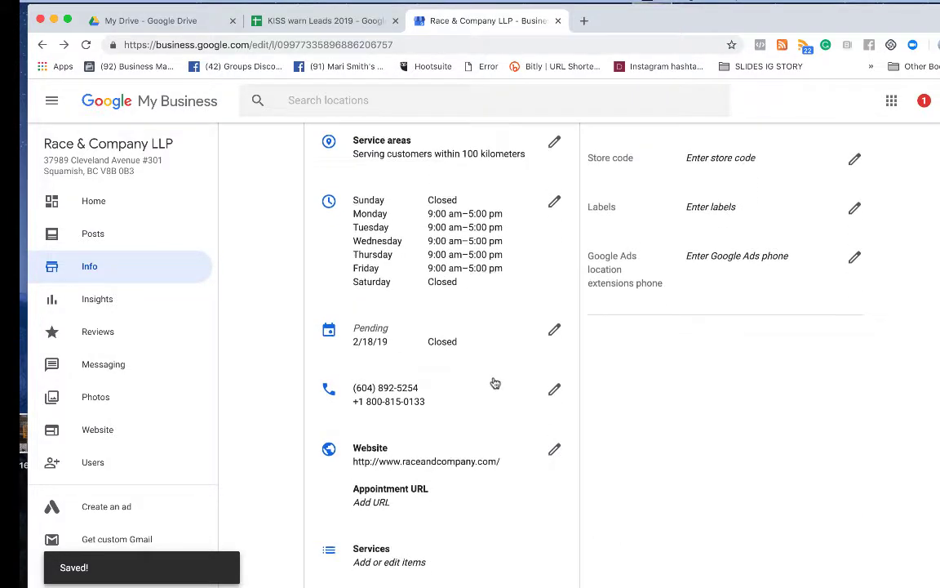